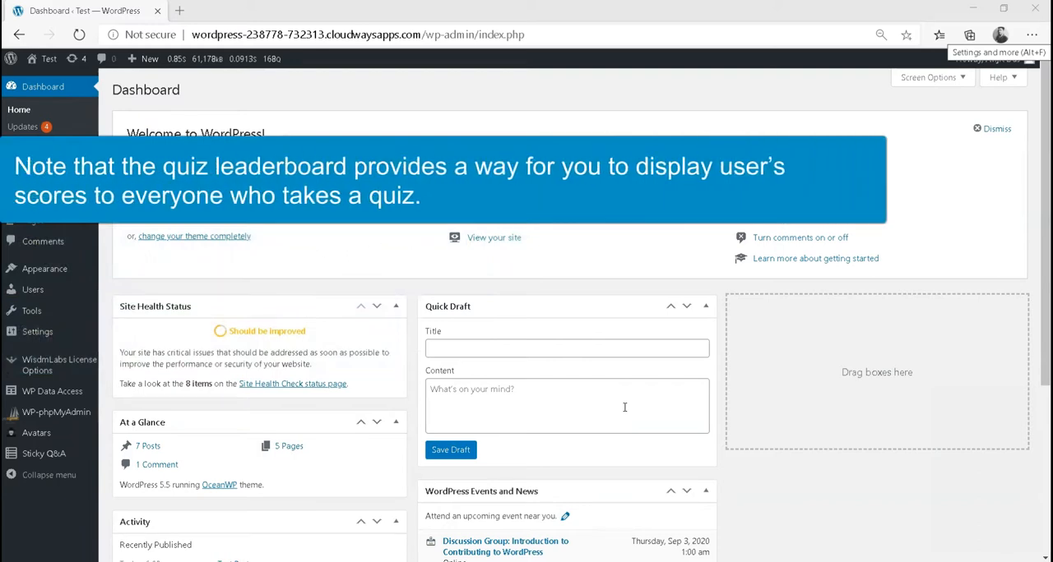
pyautogui.moveTo(621, 409)
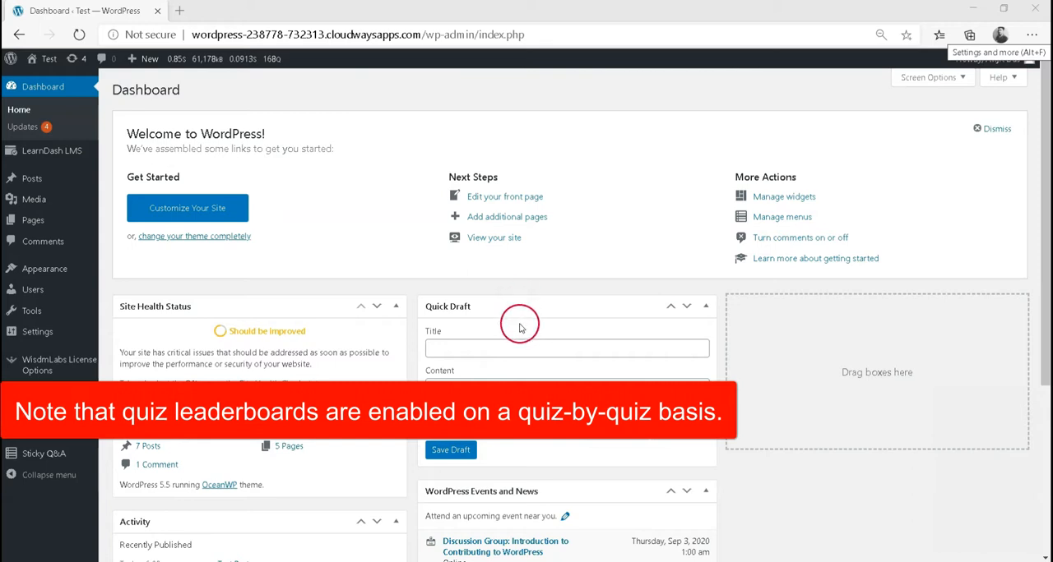
pyautogui.moveTo(517, 315)
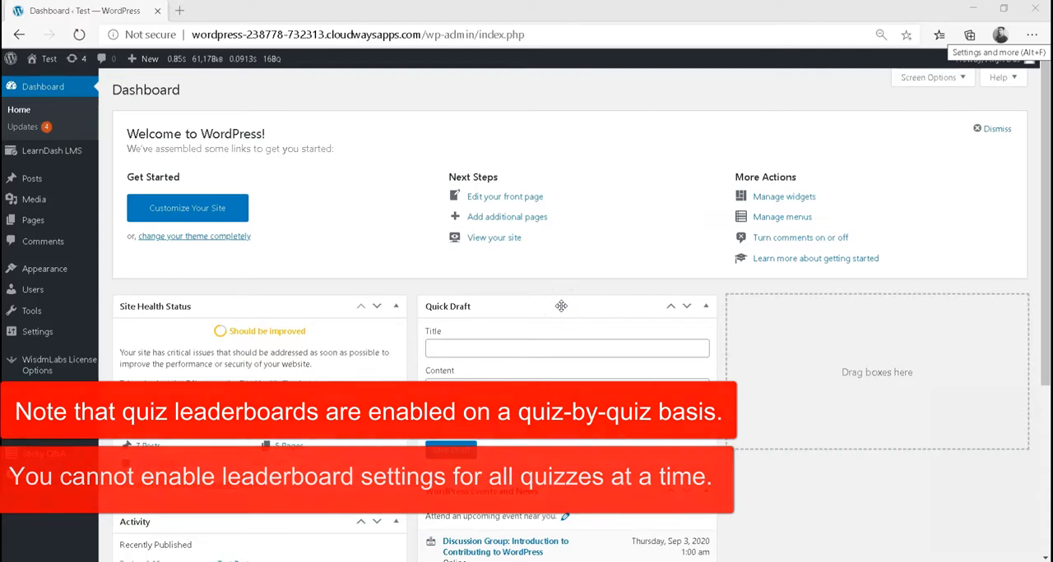
# Open the Geography Quiz for editing from the LearnDash Quizzes list.
pyautogui.click(51, 150)
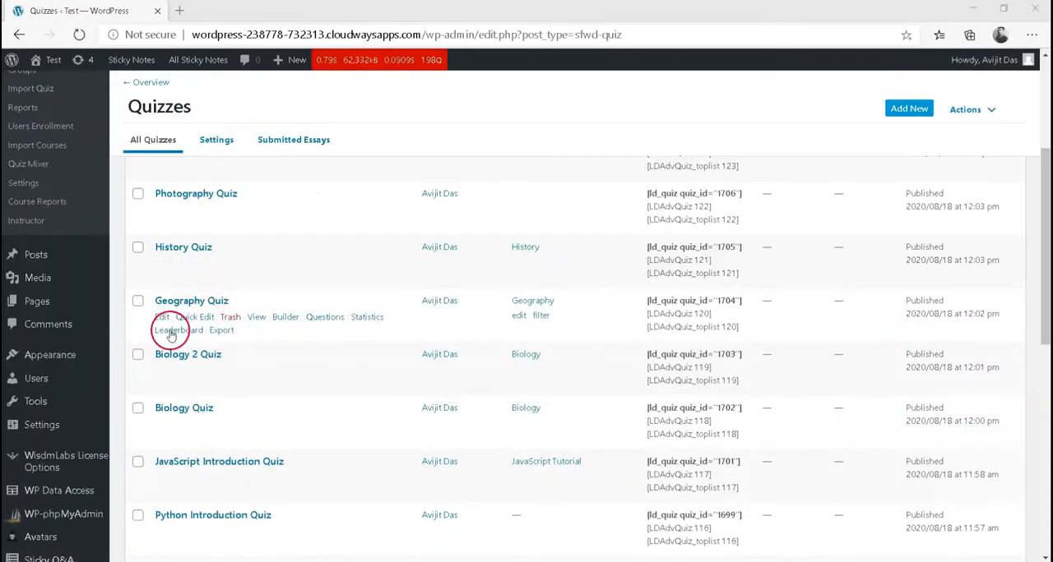
pyautogui.click(161, 316)
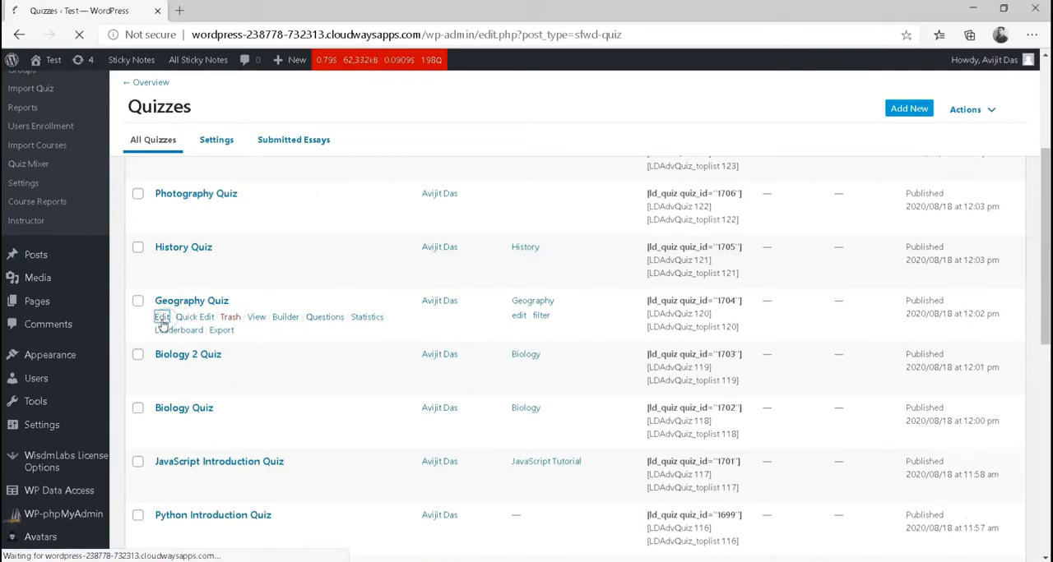
pyautogui.click(162, 317)
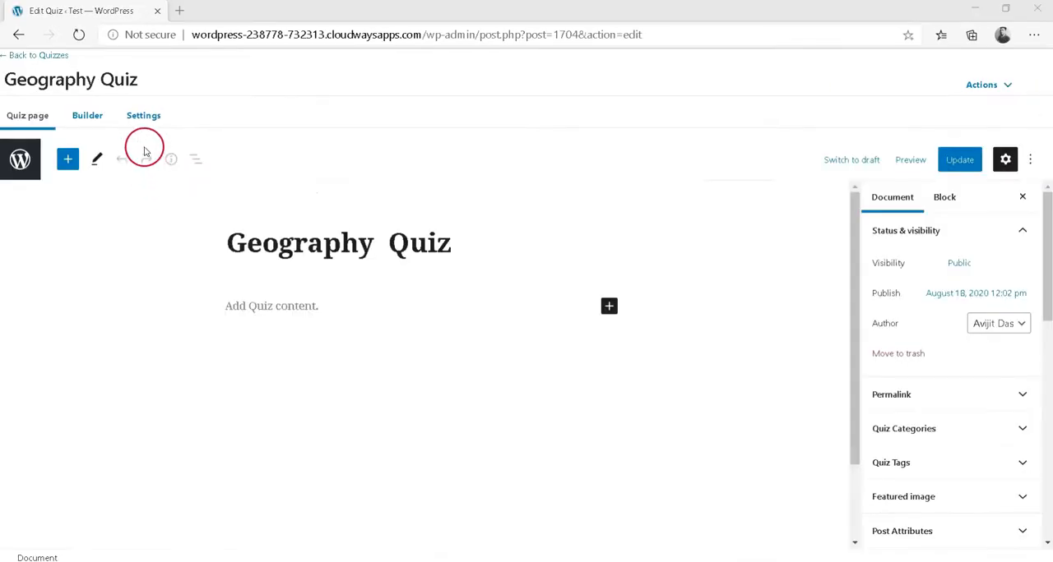
# Enable Leaderboard under Administrative and Data Handling Settings and review the Who can apply? choices.
pyautogui.click(143, 115)
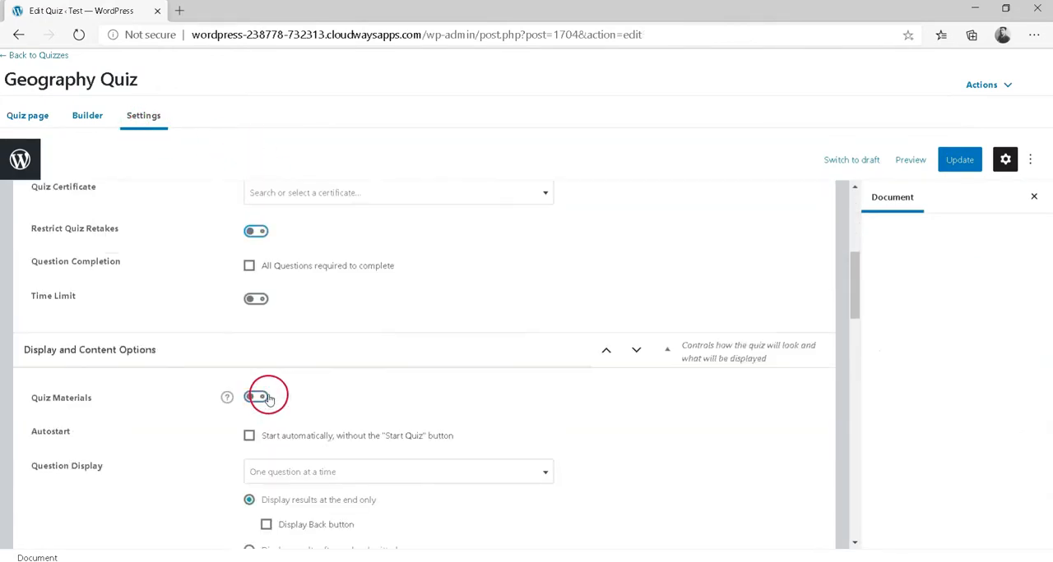
pyautogui.scroll(-3)
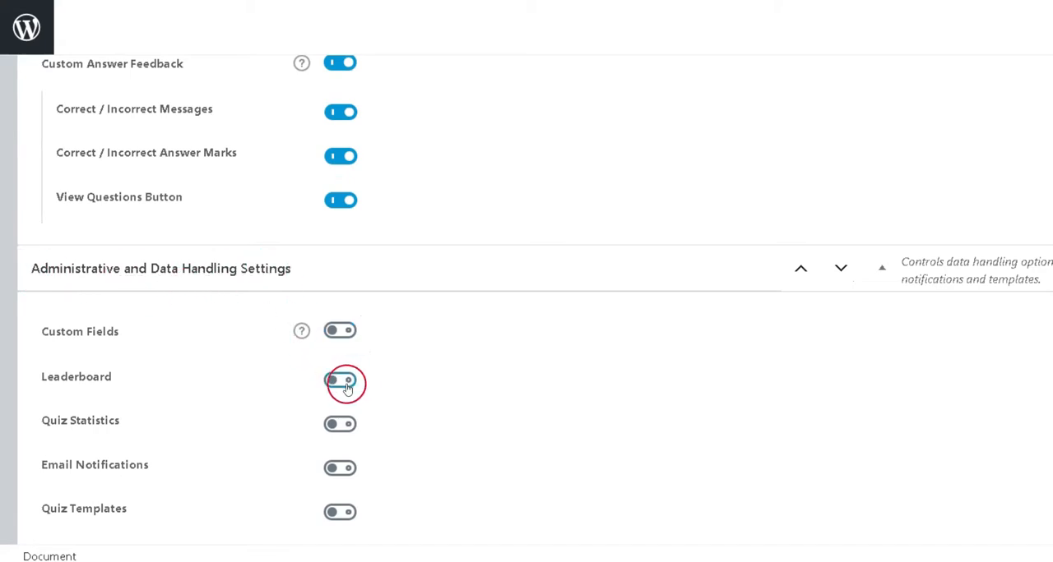
pyautogui.click(340, 384)
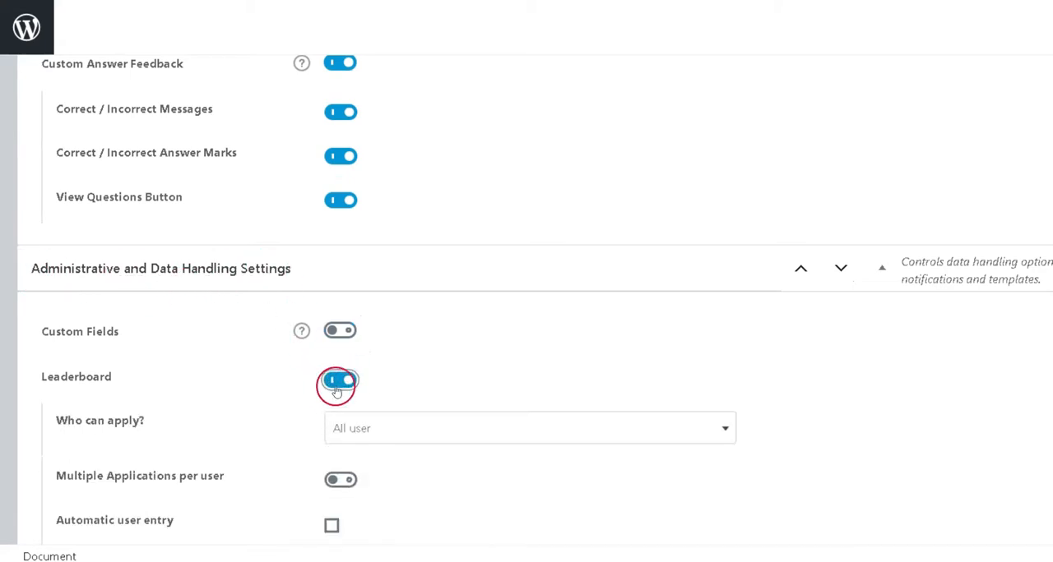
pyautogui.click(340, 379)
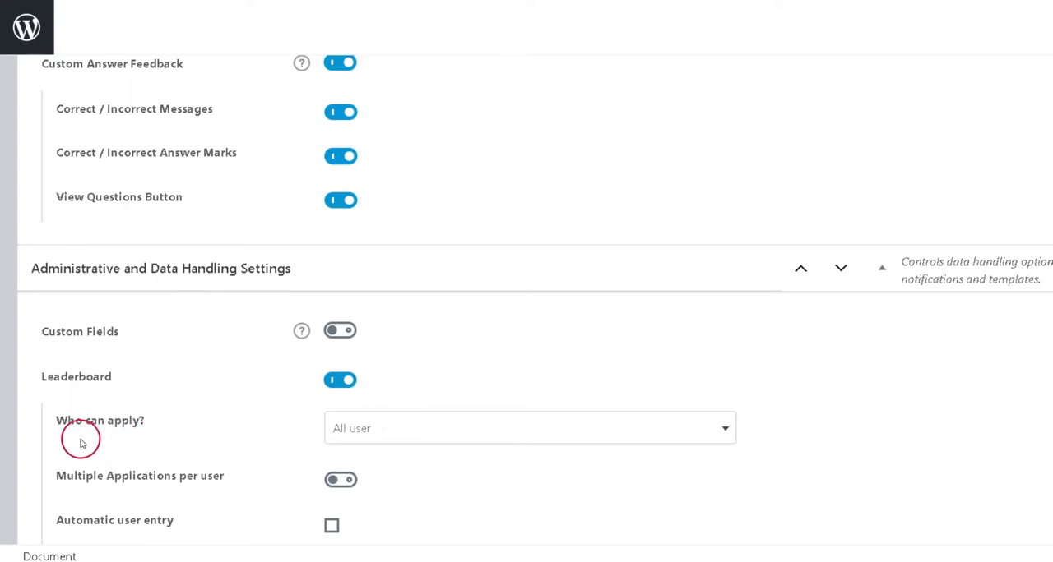
pyautogui.moveTo(126, 440)
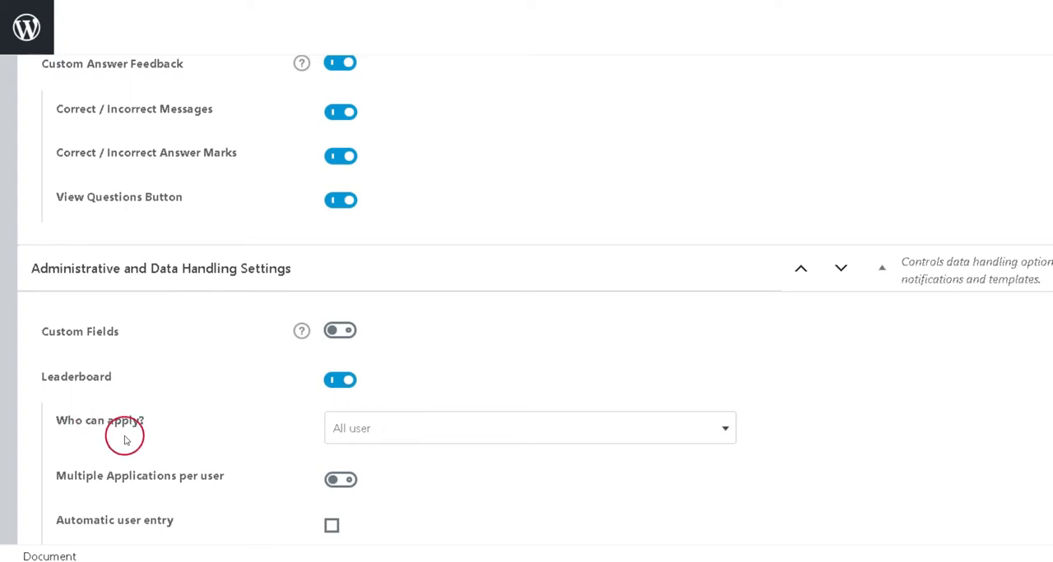
pyautogui.click(529, 427)
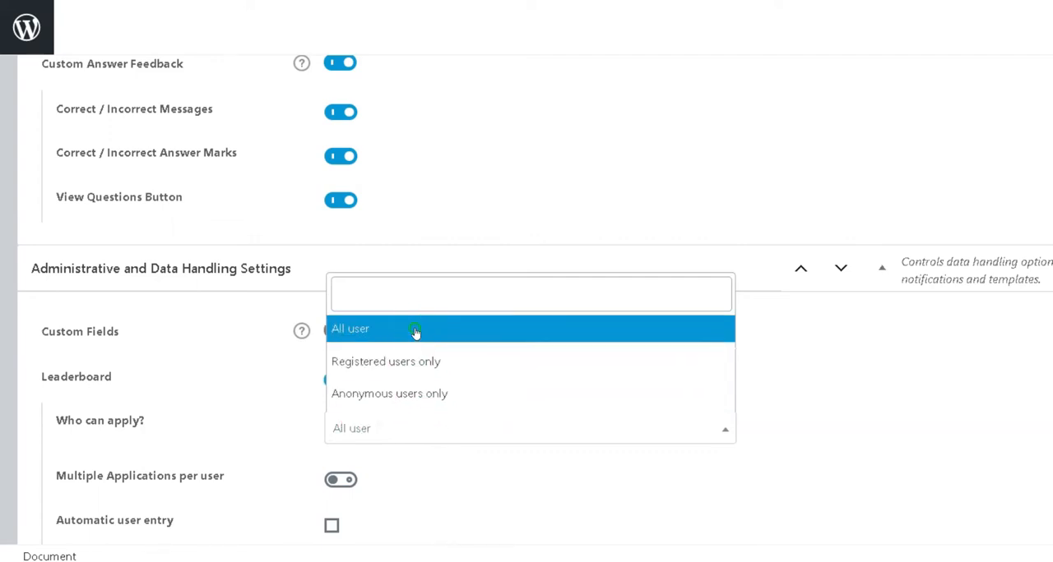
# Keep All user, allow multiple applications with 20-minute re-apply, and enable automatic user entry.
pyautogui.click(350, 328)
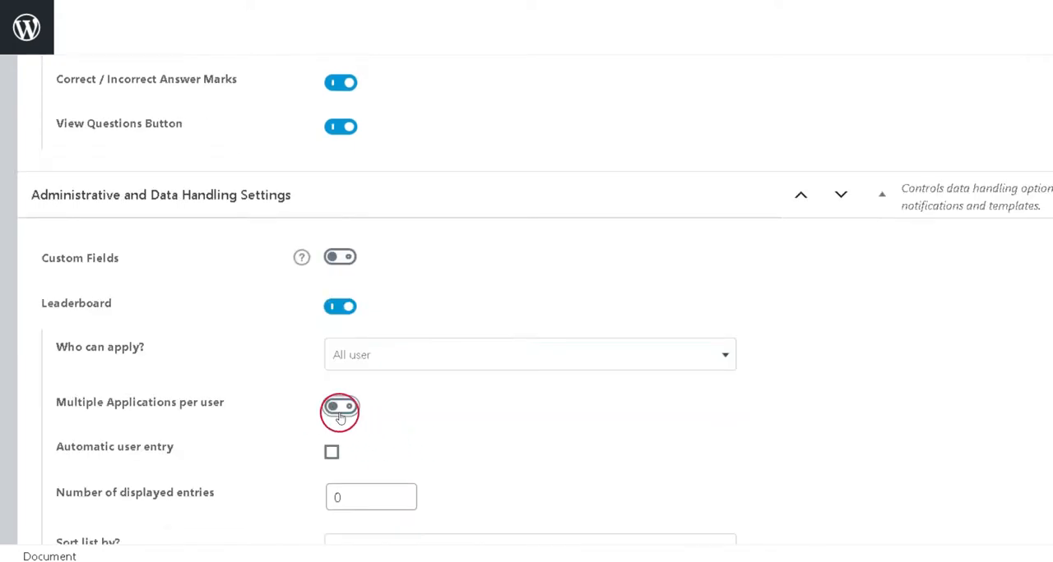
pyautogui.click(340, 407)
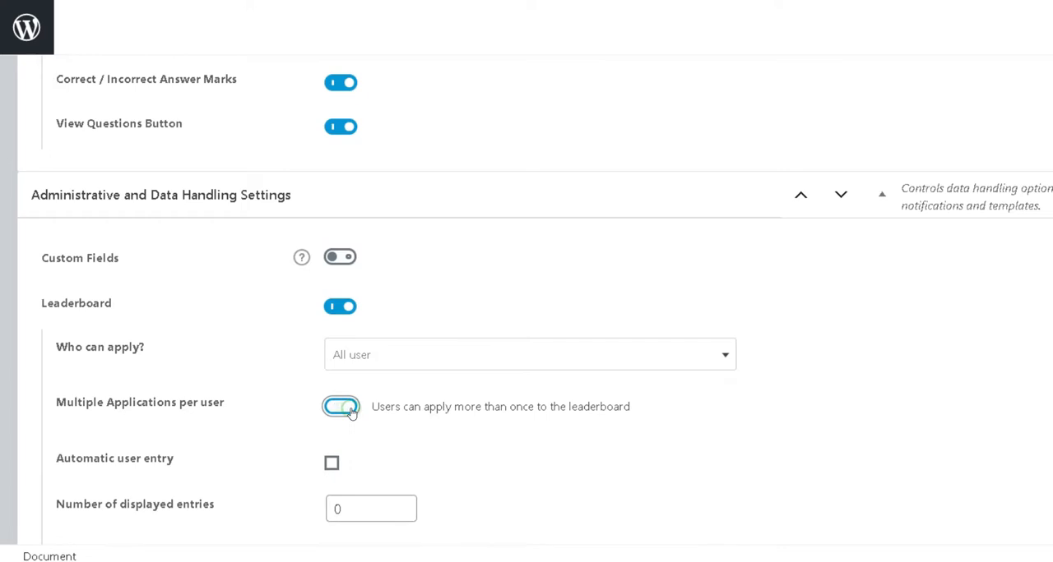
pyautogui.click(341, 406)
pyautogui.write('20')
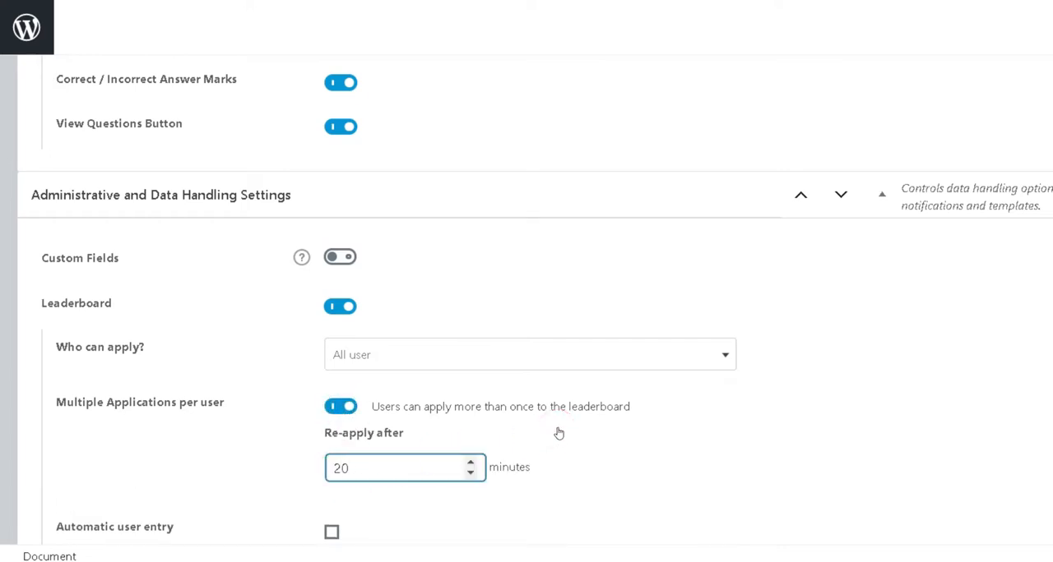
pyautogui.click(403, 467)
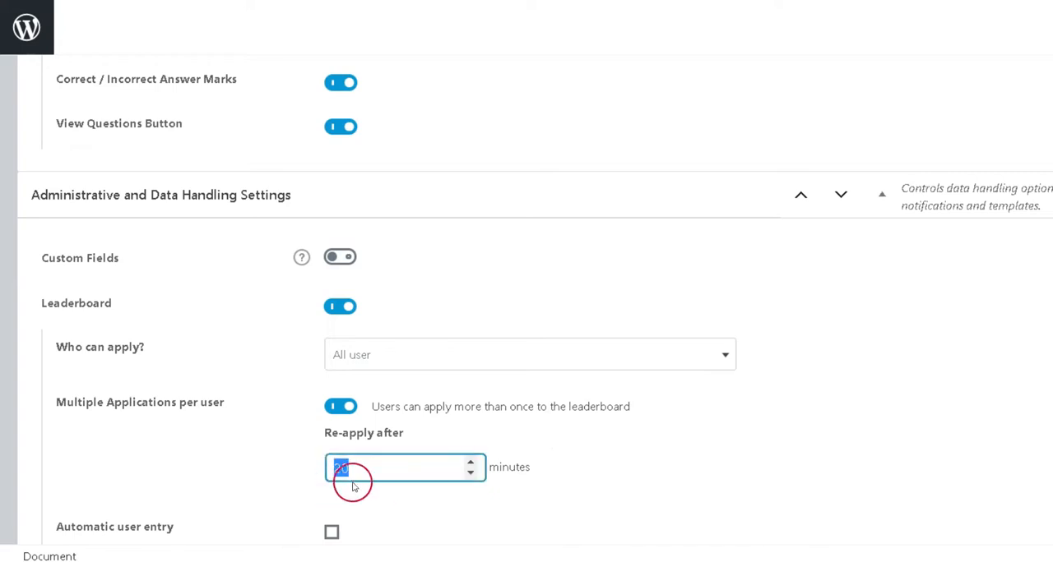
pyautogui.scroll(-3)
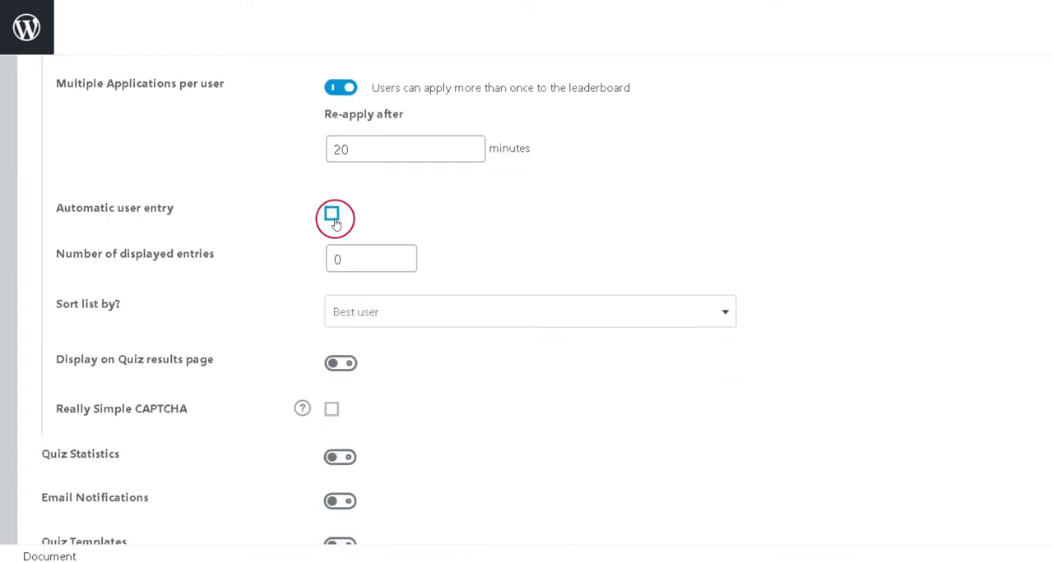
pyautogui.click(331, 214)
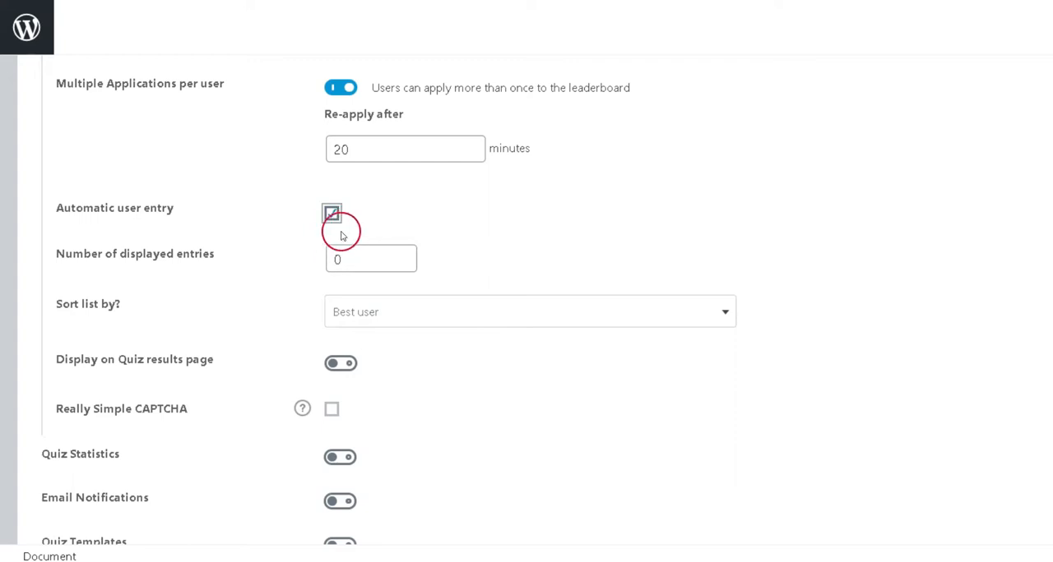
pyautogui.click(331, 213)
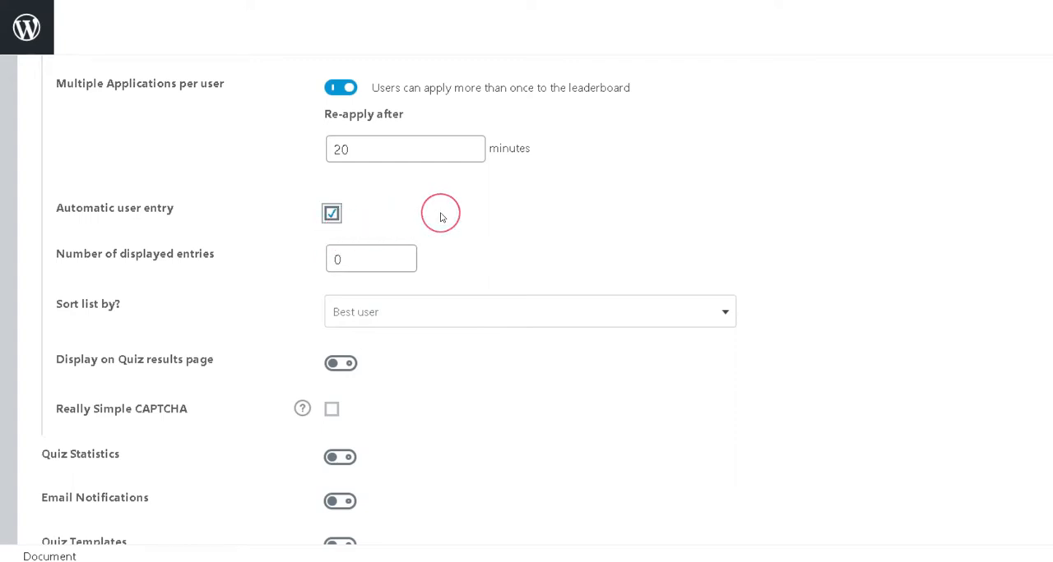
pyautogui.moveTo(440, 213)
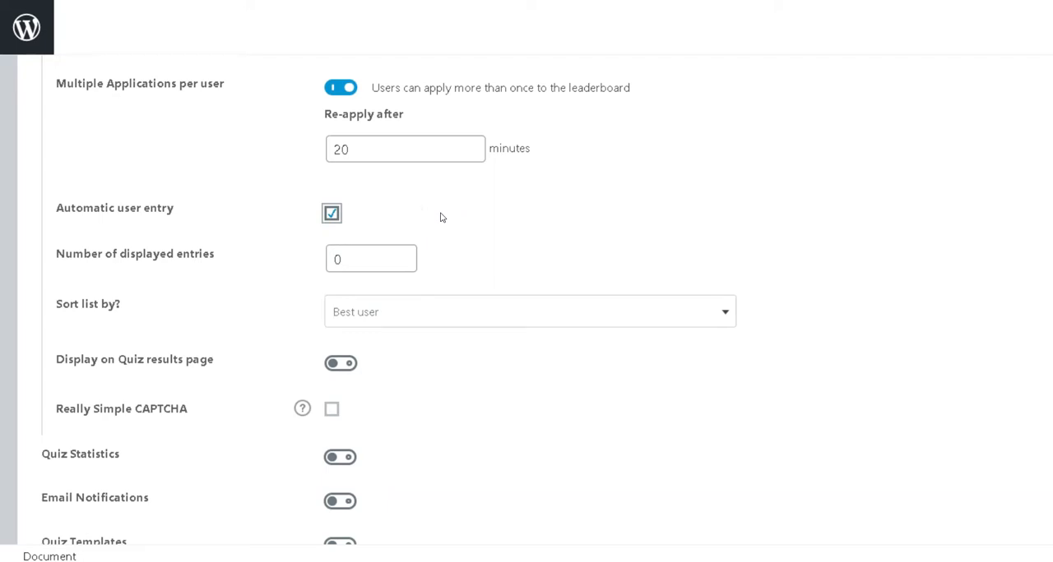
# Set the number of displayed leaderboard entries to 10.
pyautogui.click(370, 259)
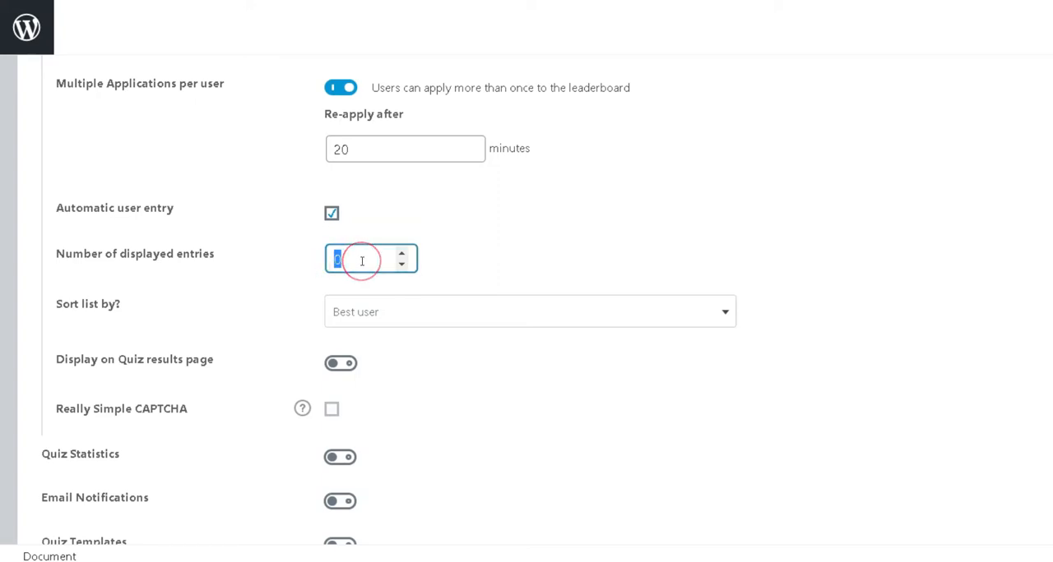
pyautogui.write('10')
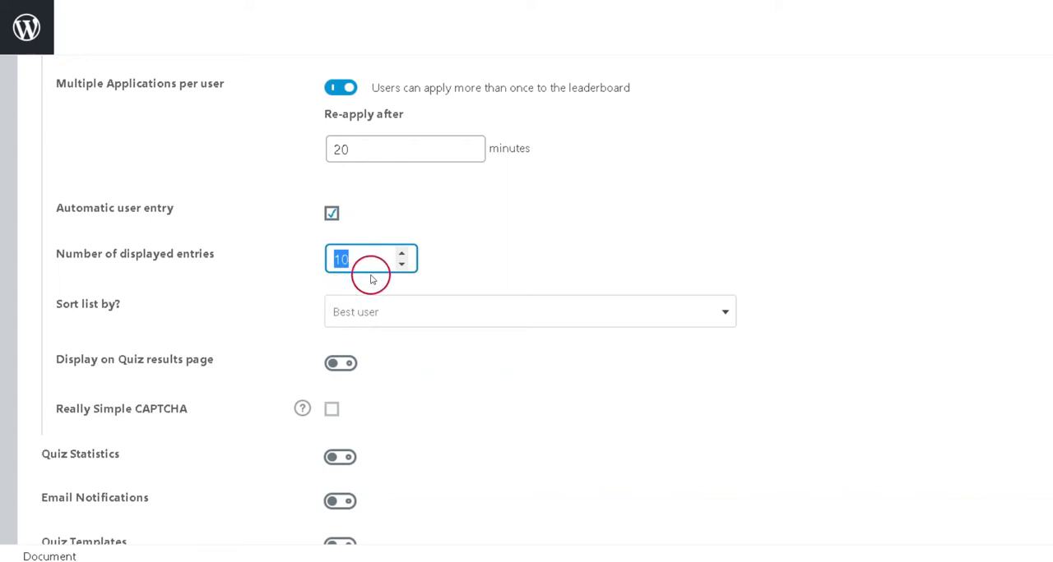
pyautogui.moveTo(432, 327)
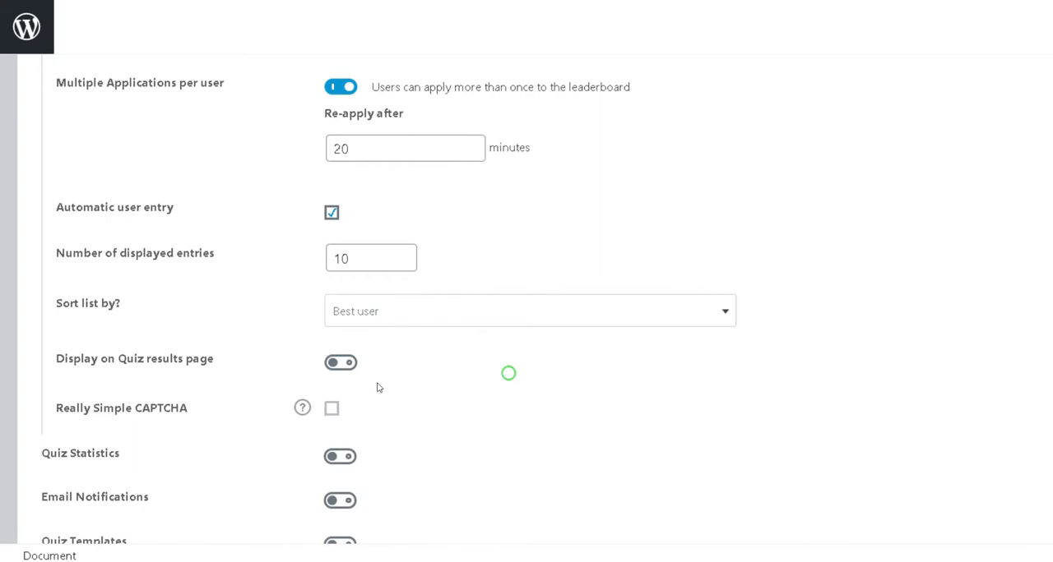
# Display the leaderboard on the quiz results page, shown in a button.
pyautogui.click(340, 363)
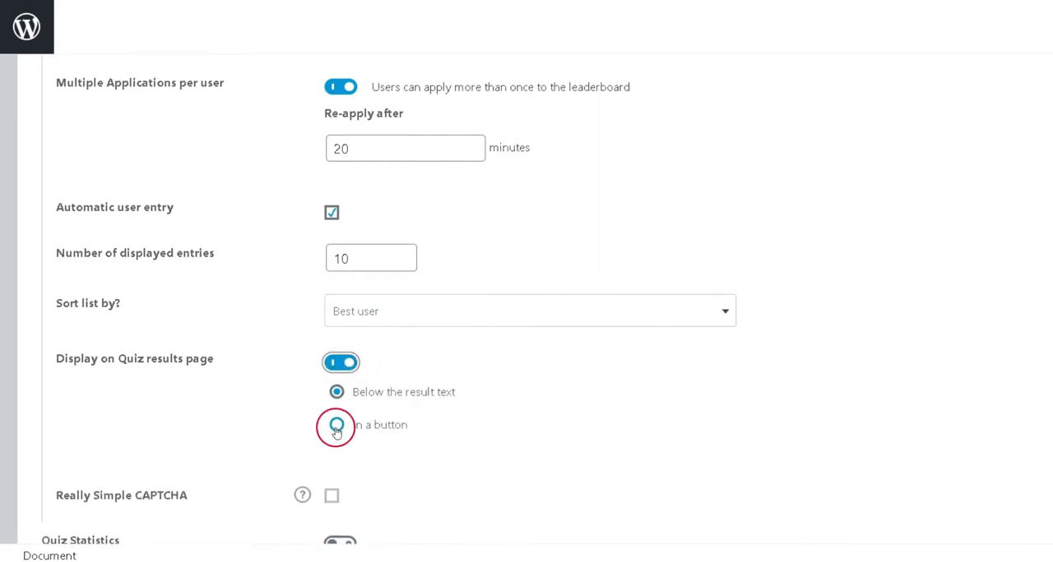
pyautogui.click(336, 426)
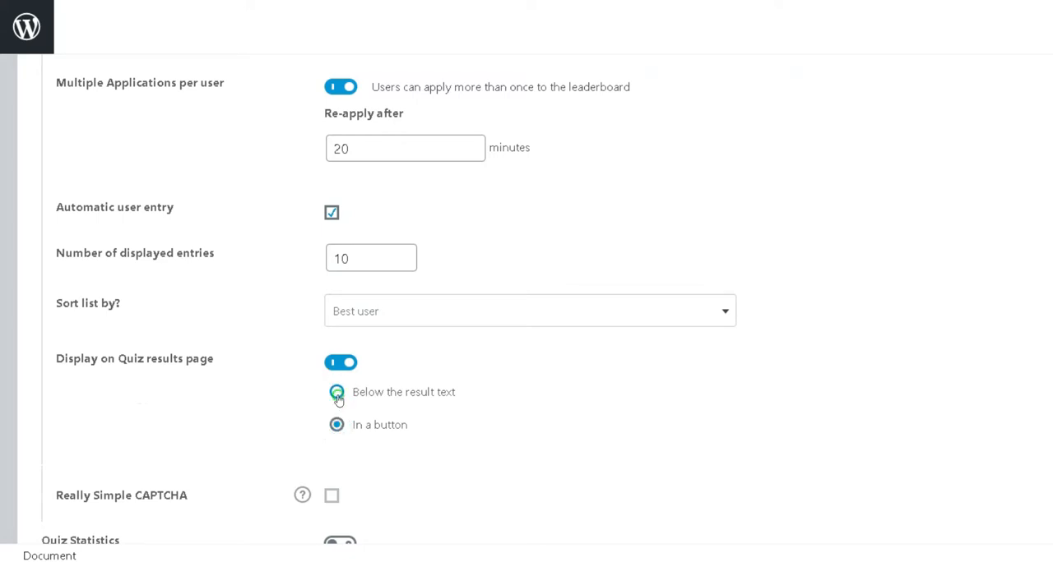
pyautogui.click(336, 393)
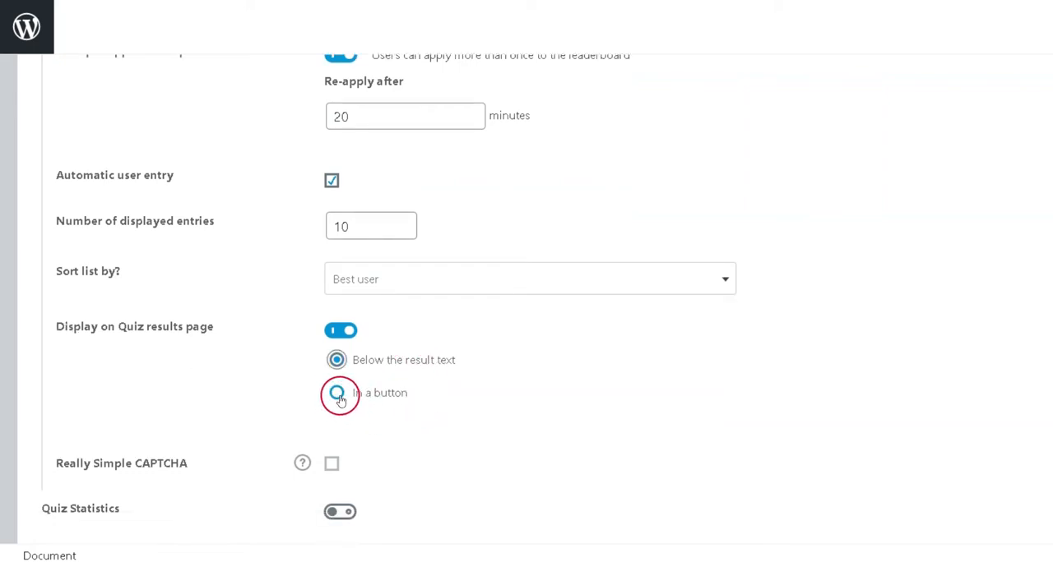
pyautogui.click(337, 393)
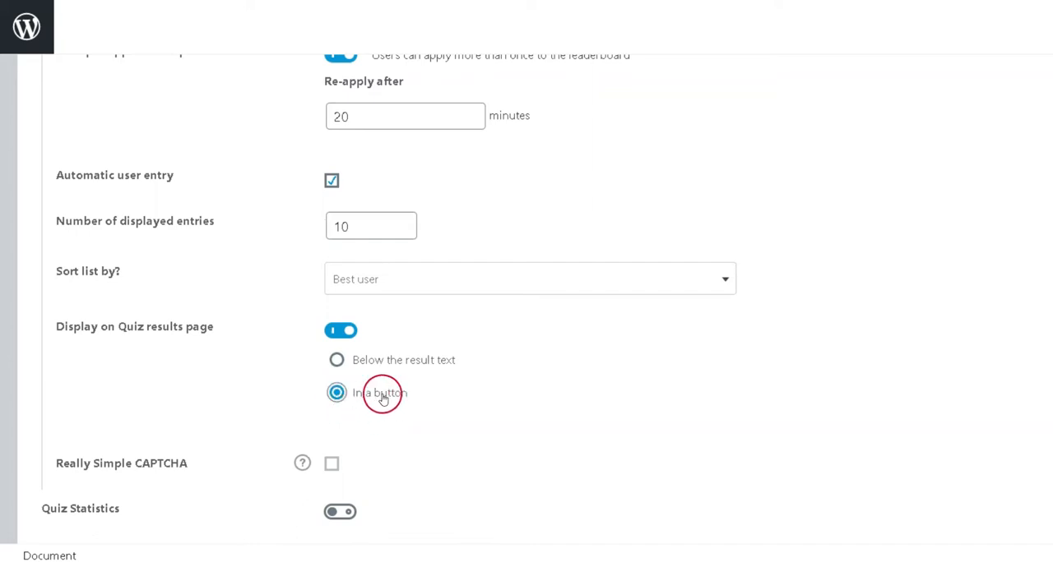
pyautogui.click(336, 392)
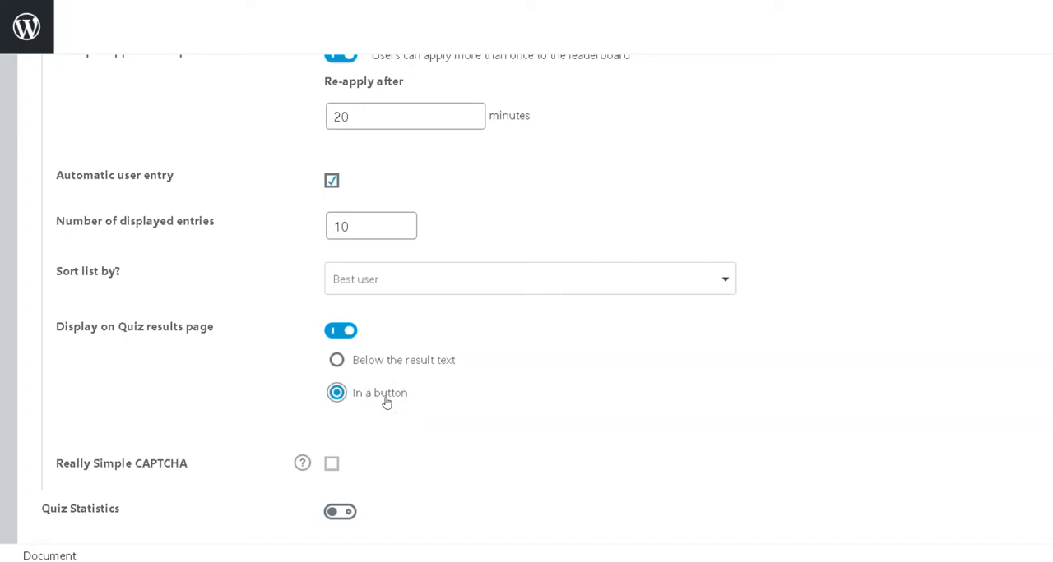